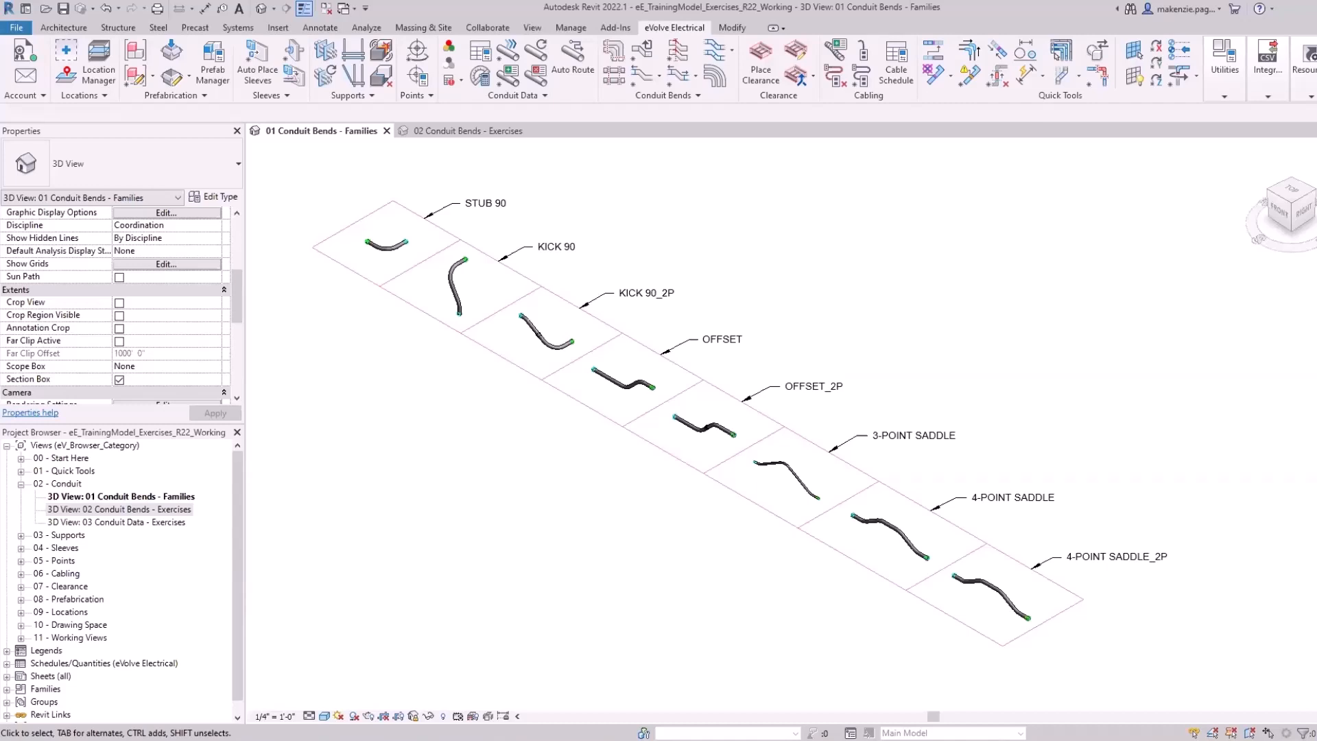
mouse_move(493, 426)
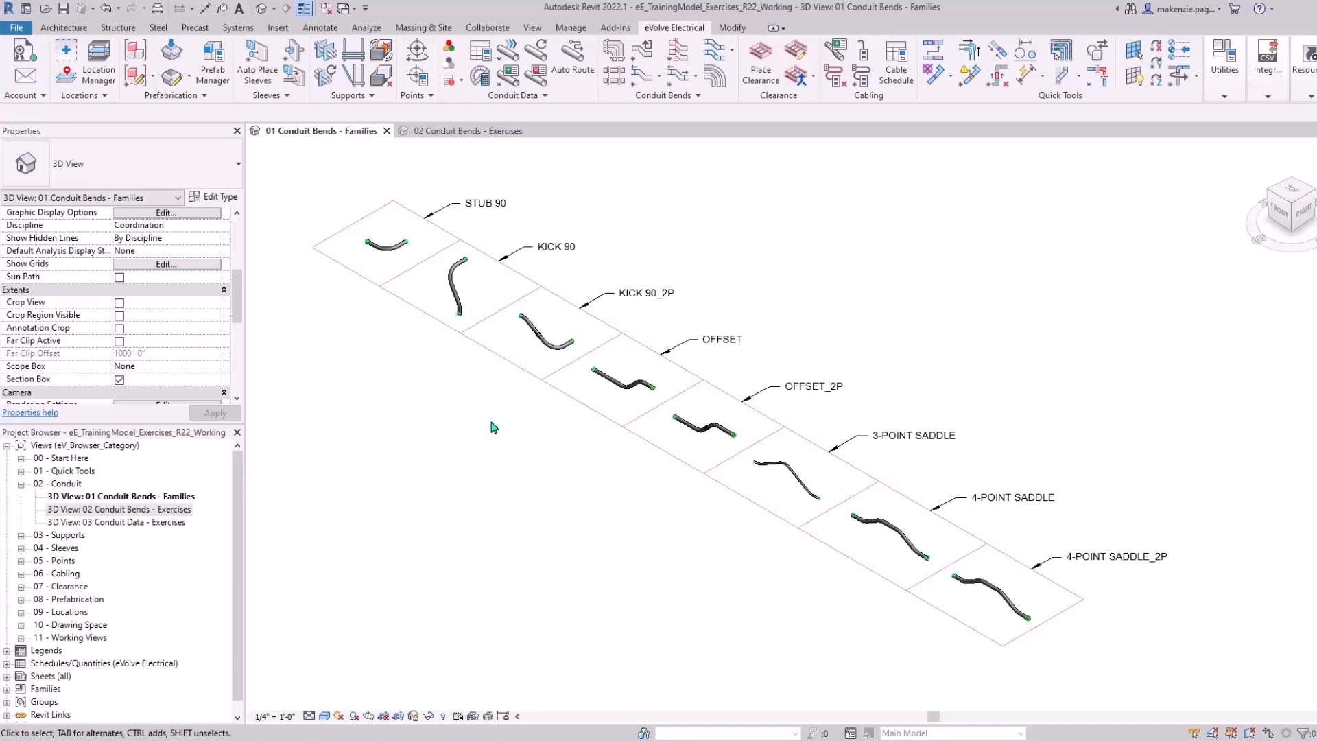
mouse_move(348, 273)
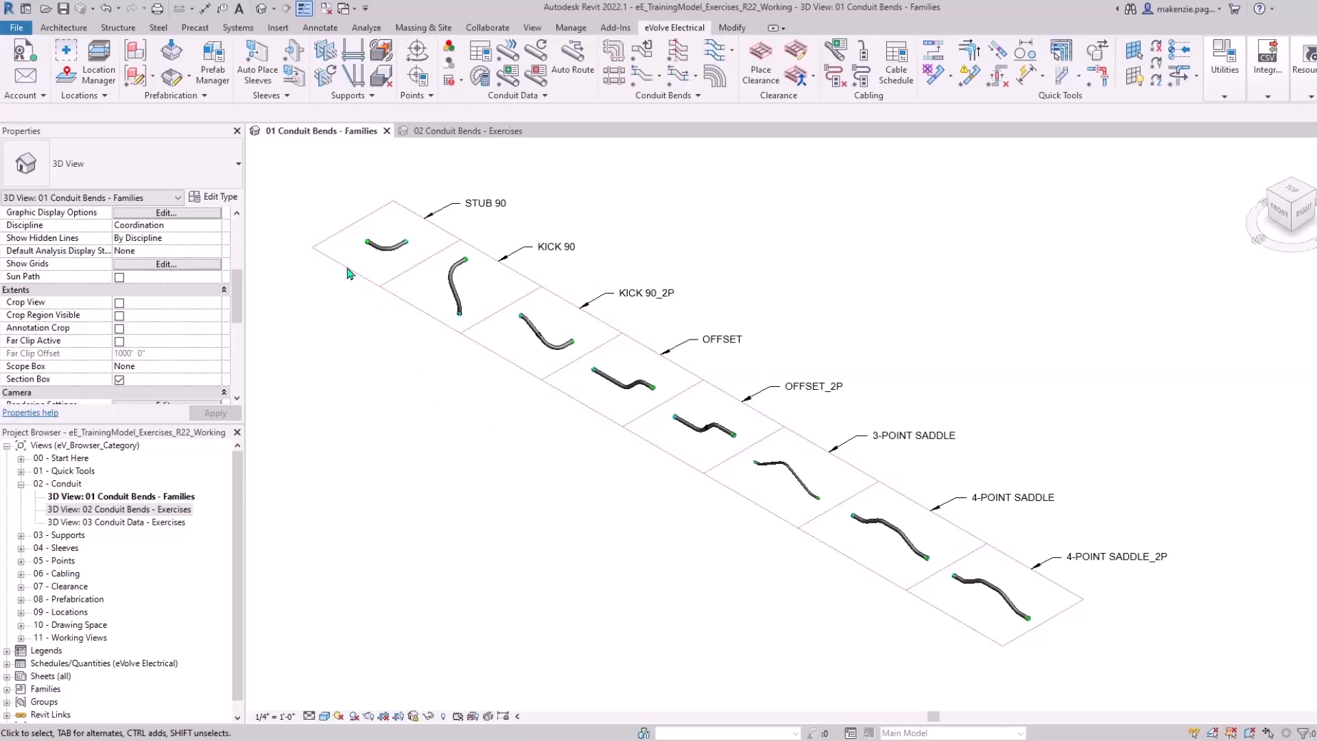
mouse_move(810, 538)
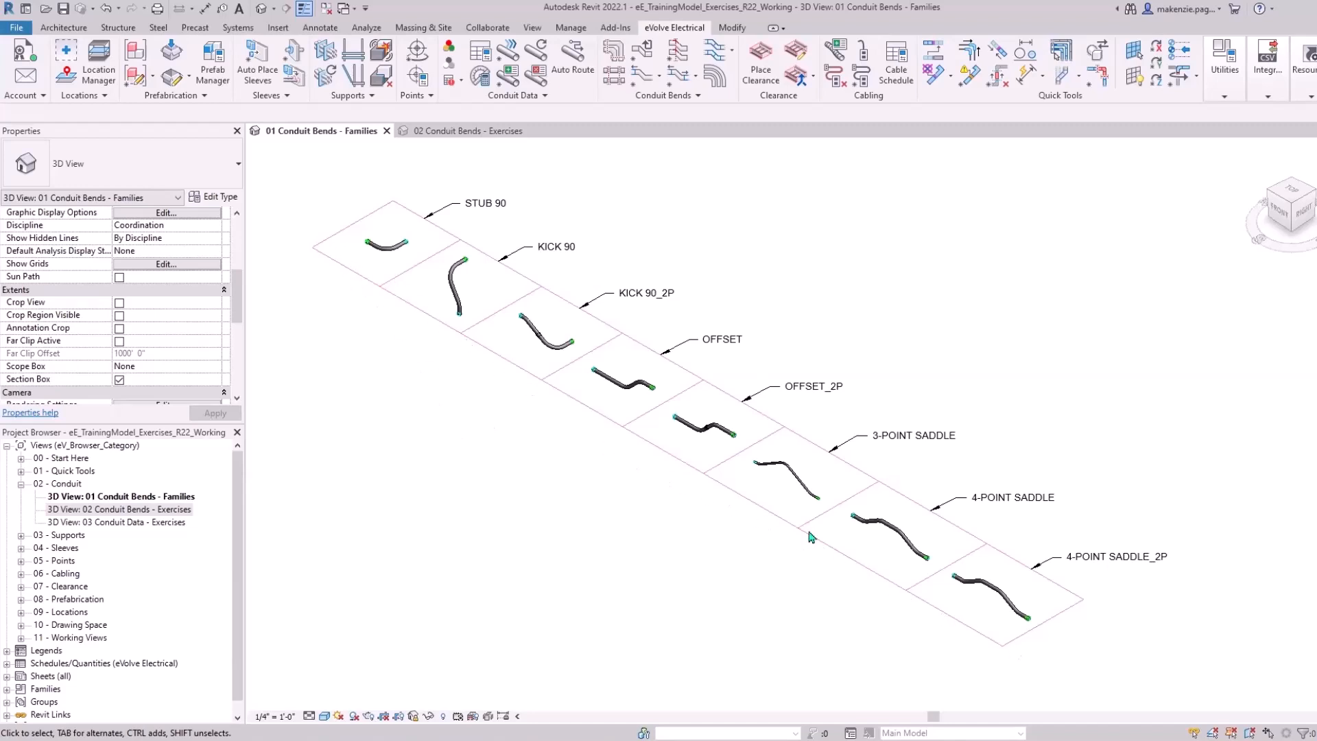
mouse_move(649, 475)
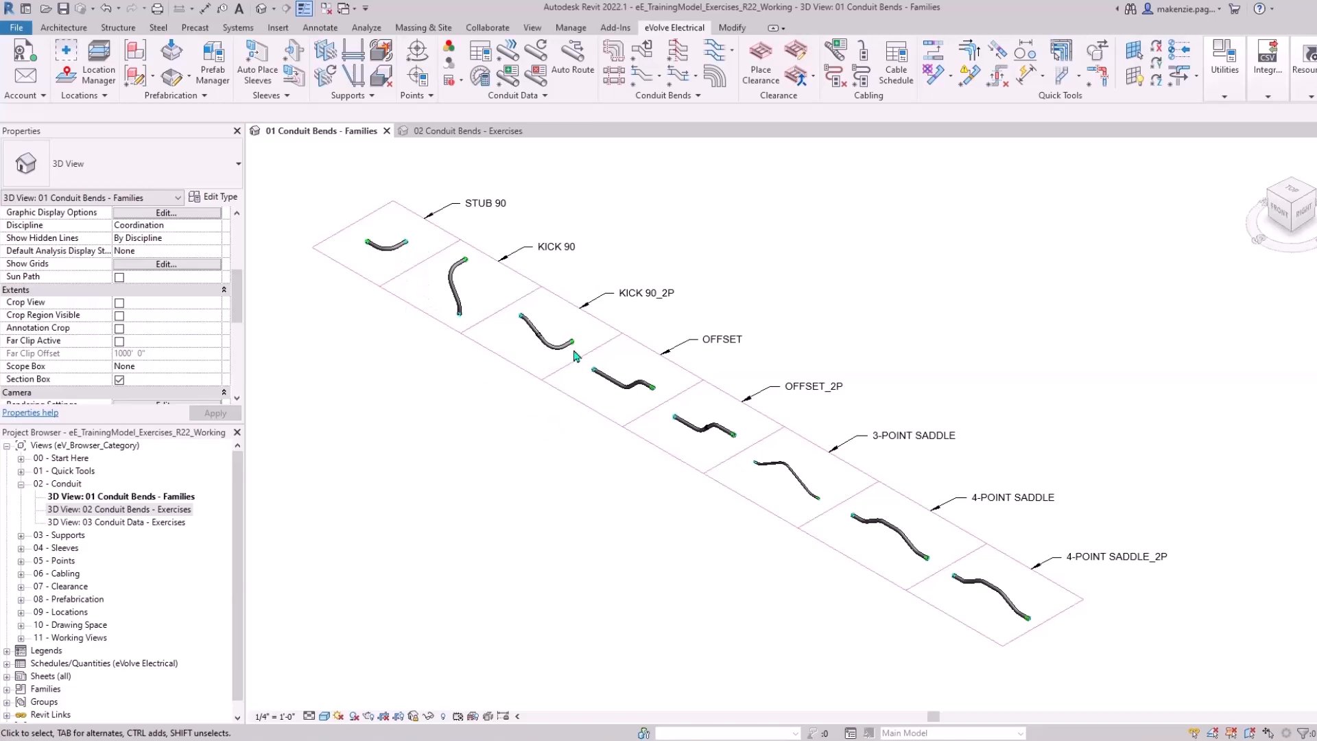
mouse_move(669, 305)
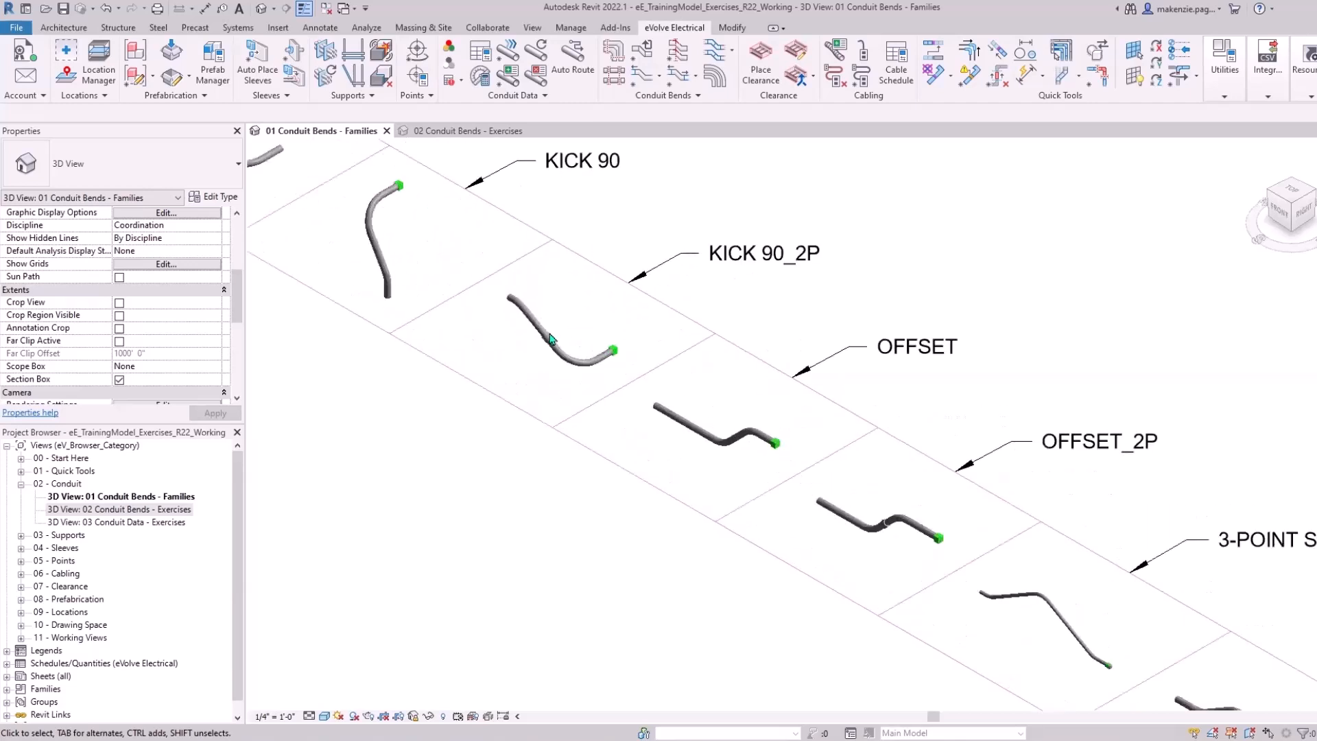
Inspect the KICK 90_2P bend, then bring up the 02 Conduit Bends - Exercises view
left_click(554, 336)
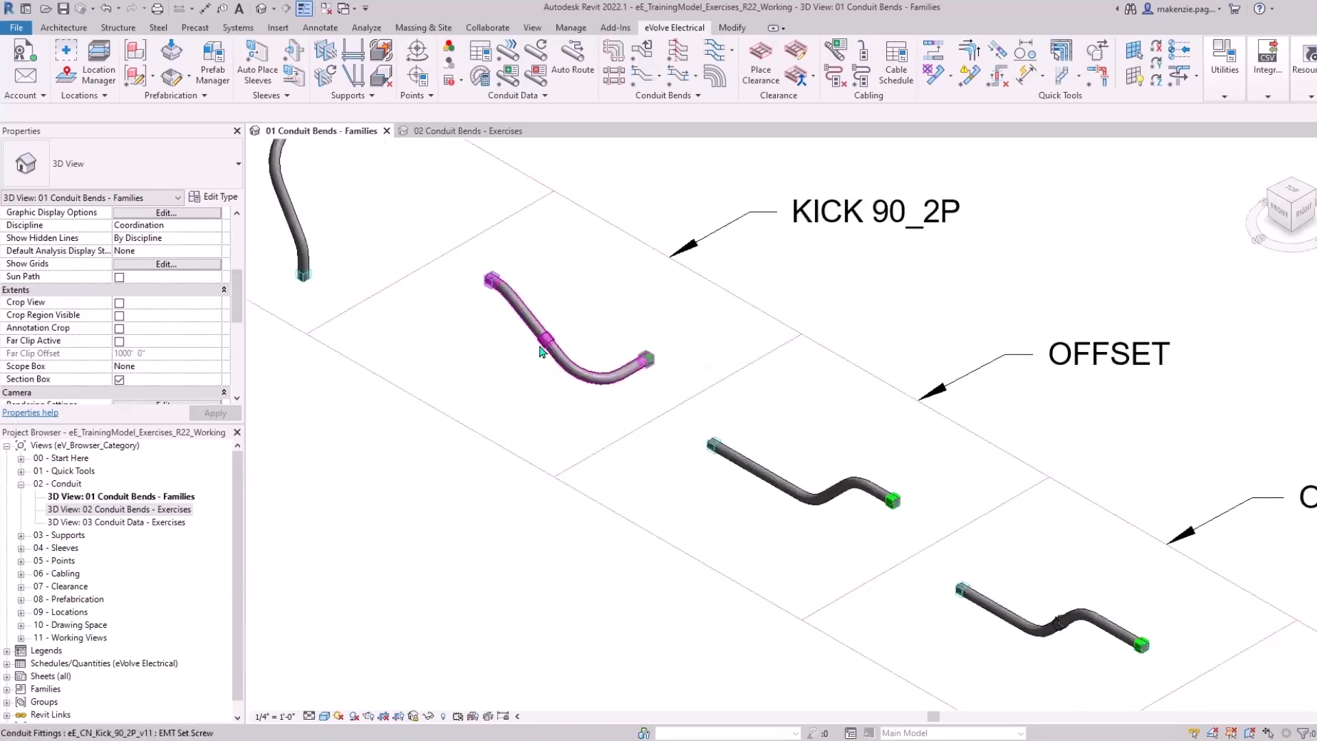
left_click(382, 214)
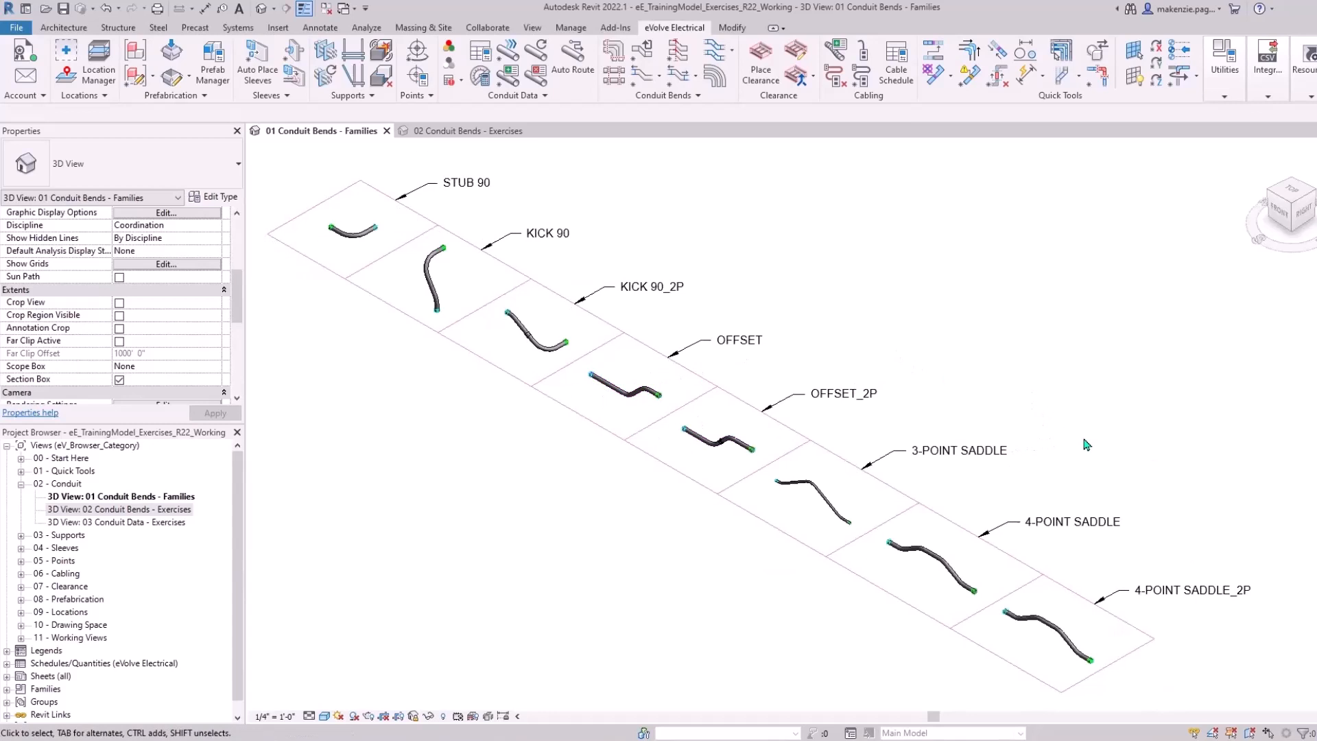
mouse_move(1226, 592)
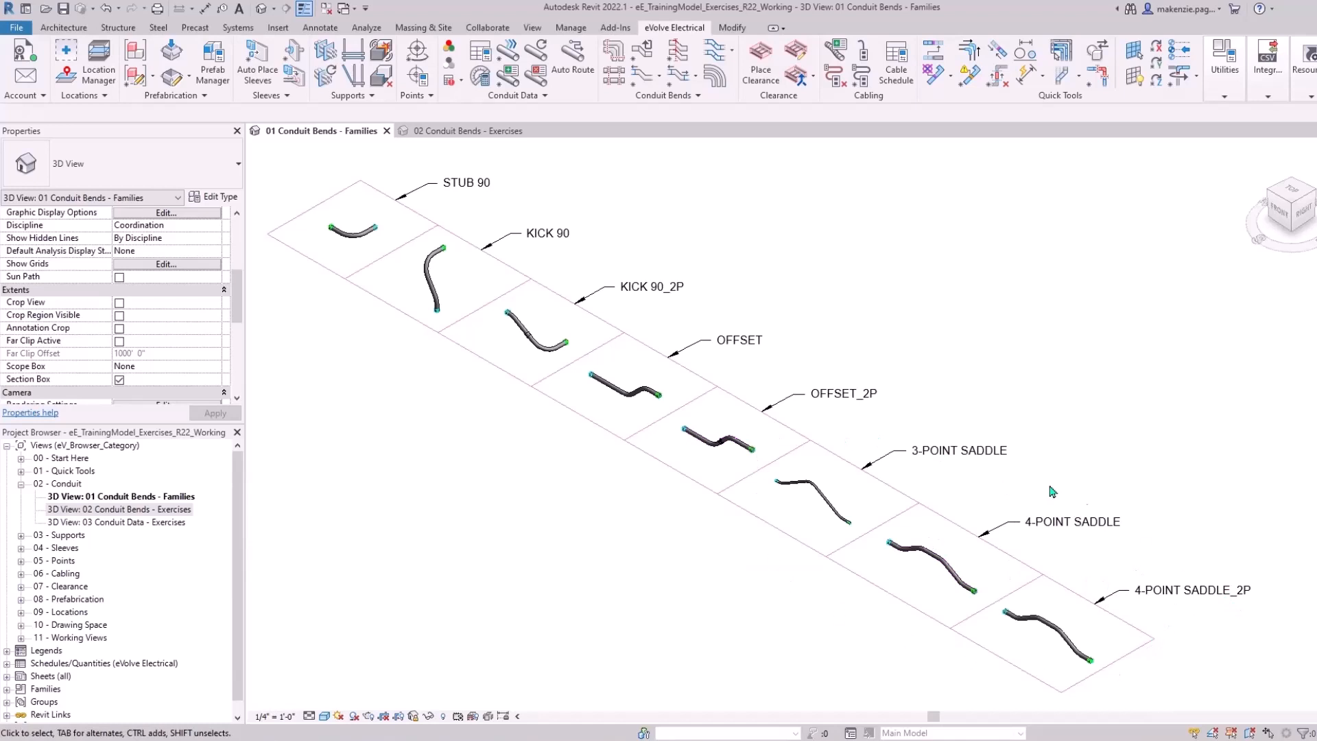
mouse_move(739, 323)
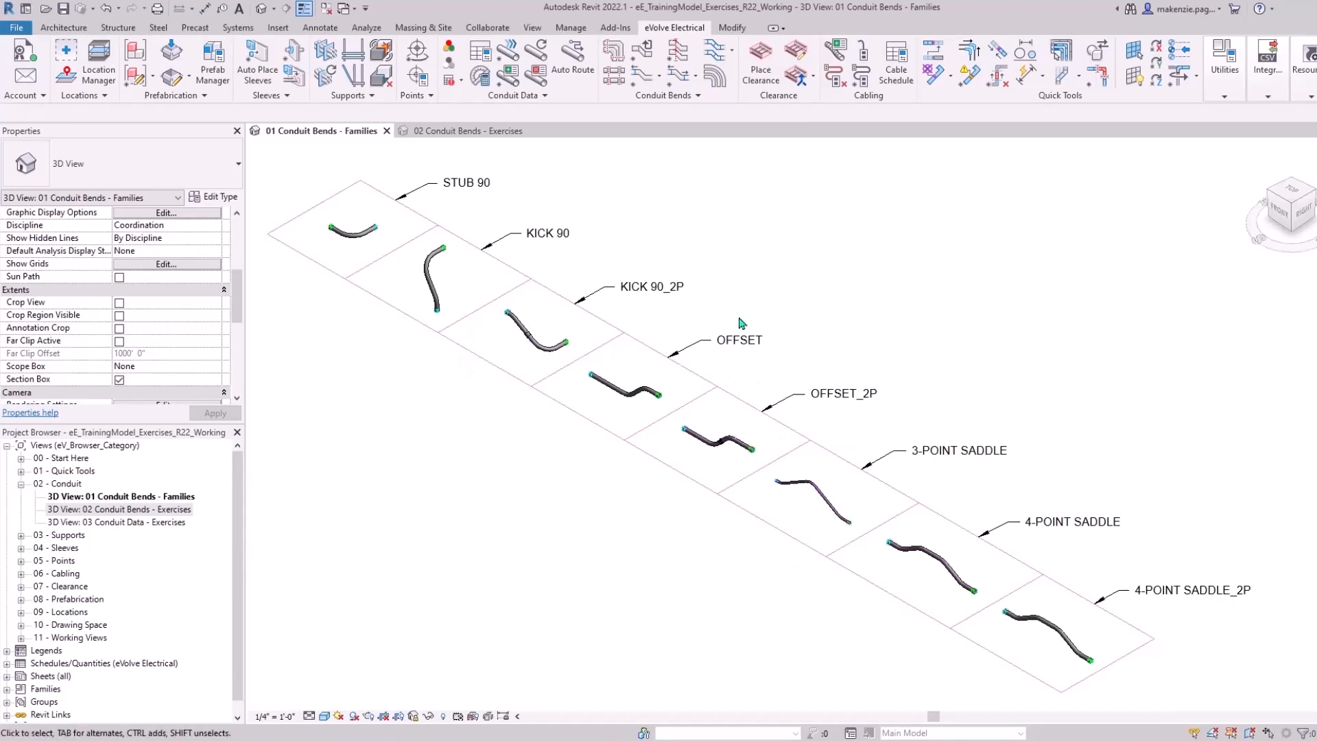
mouse_move(569, 502)
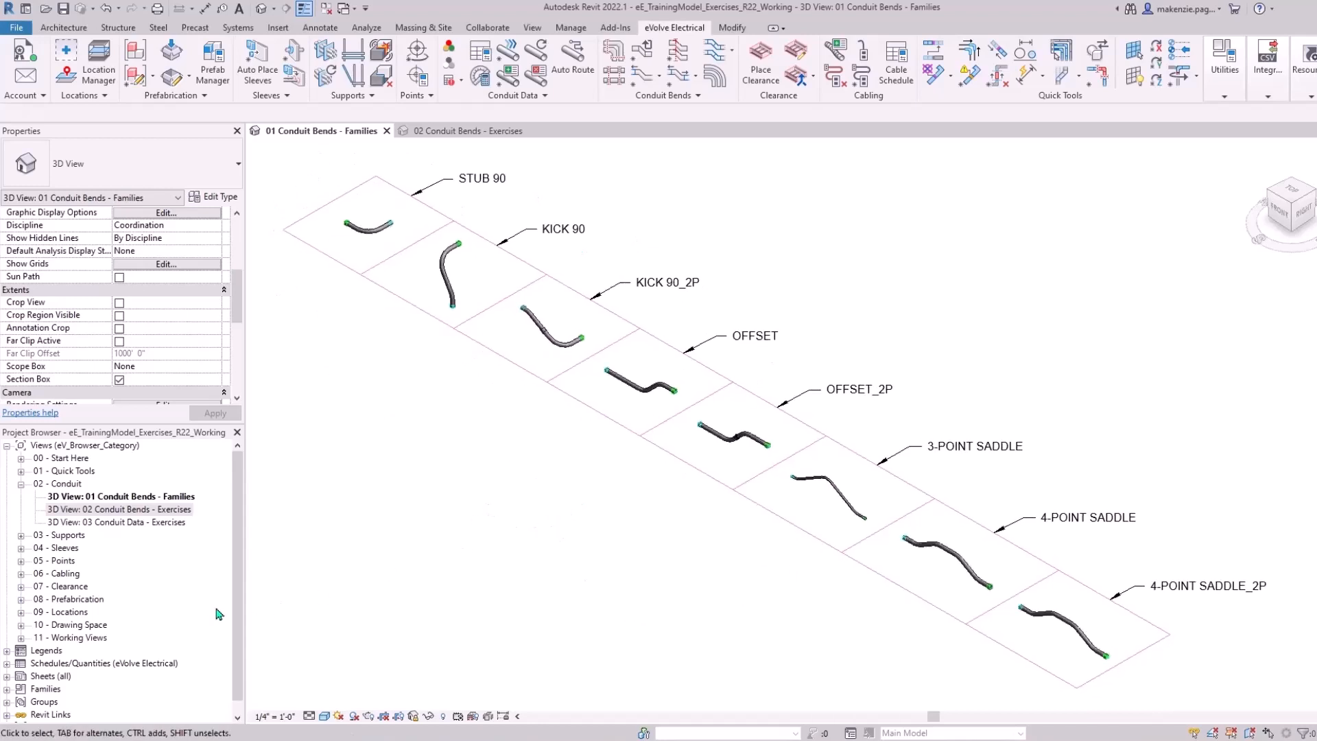
left_click(460, 130)
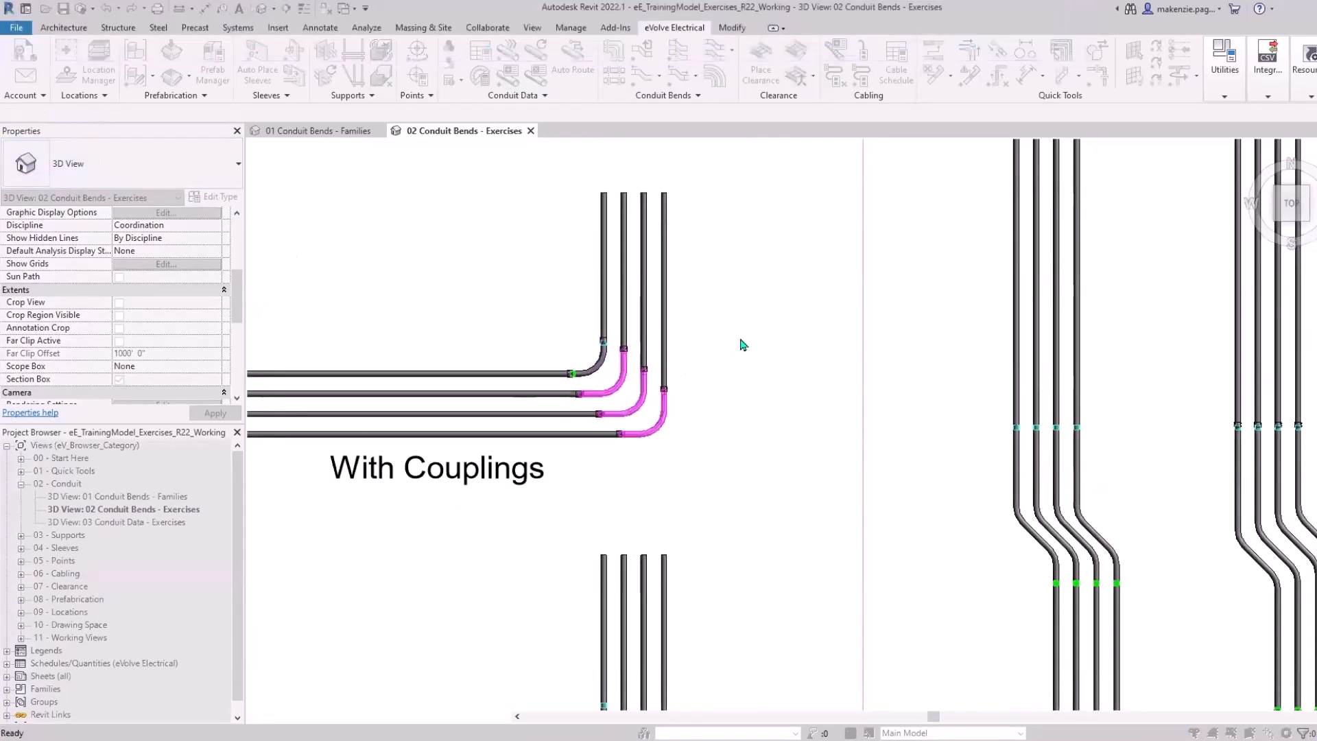
left_click(602, 347)
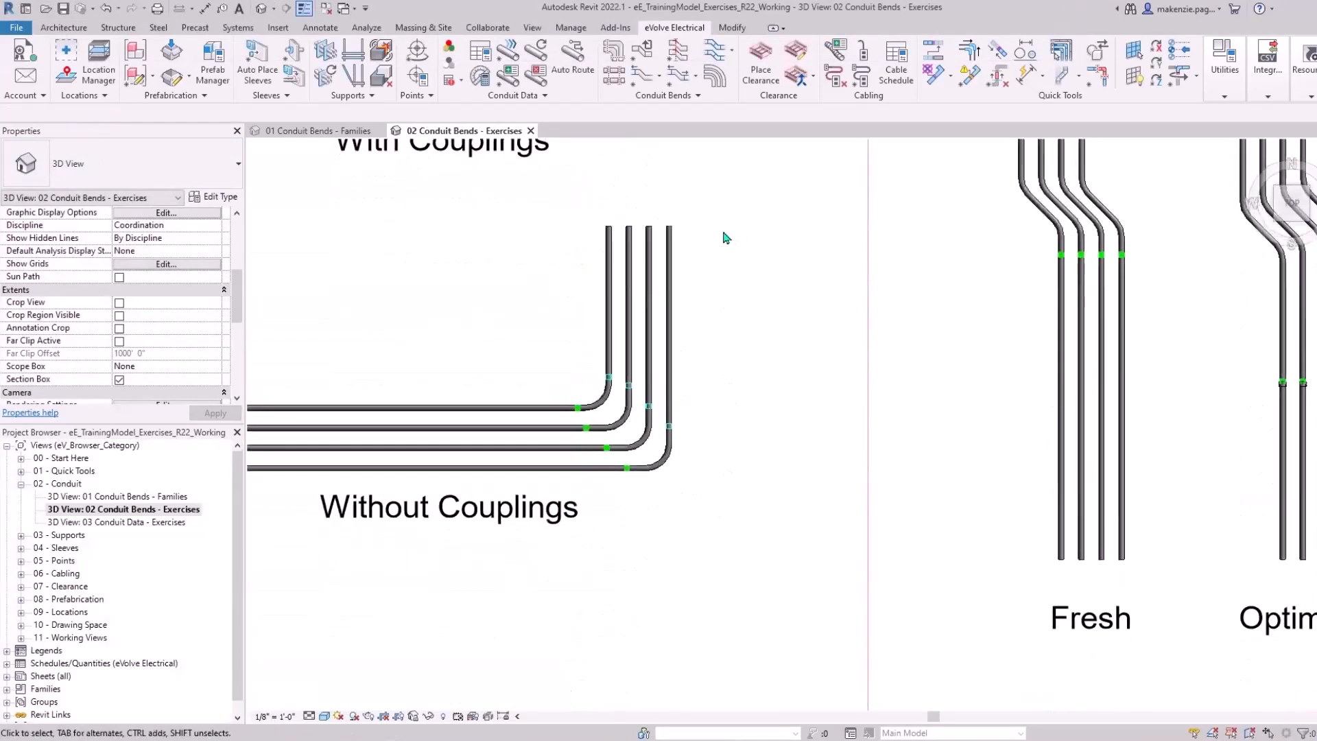
left_click(607, 395)
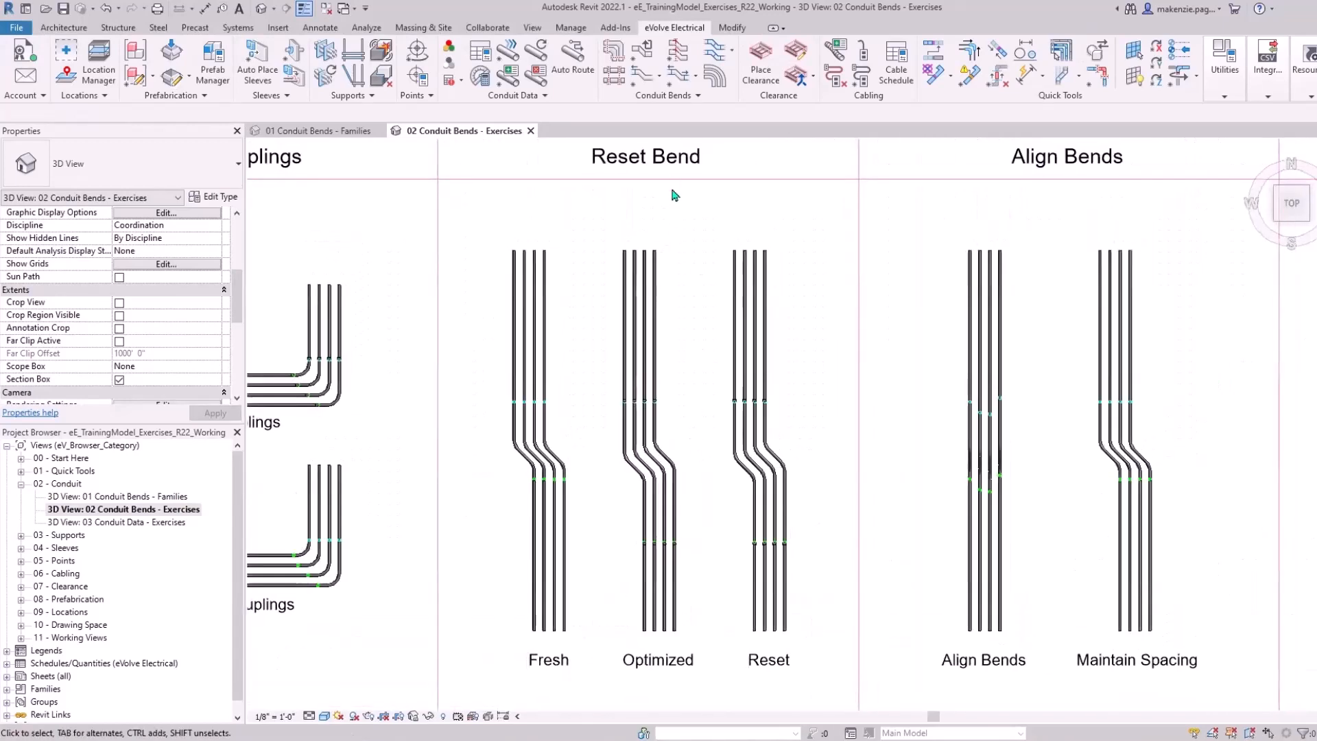
mouse_move(552, 328)
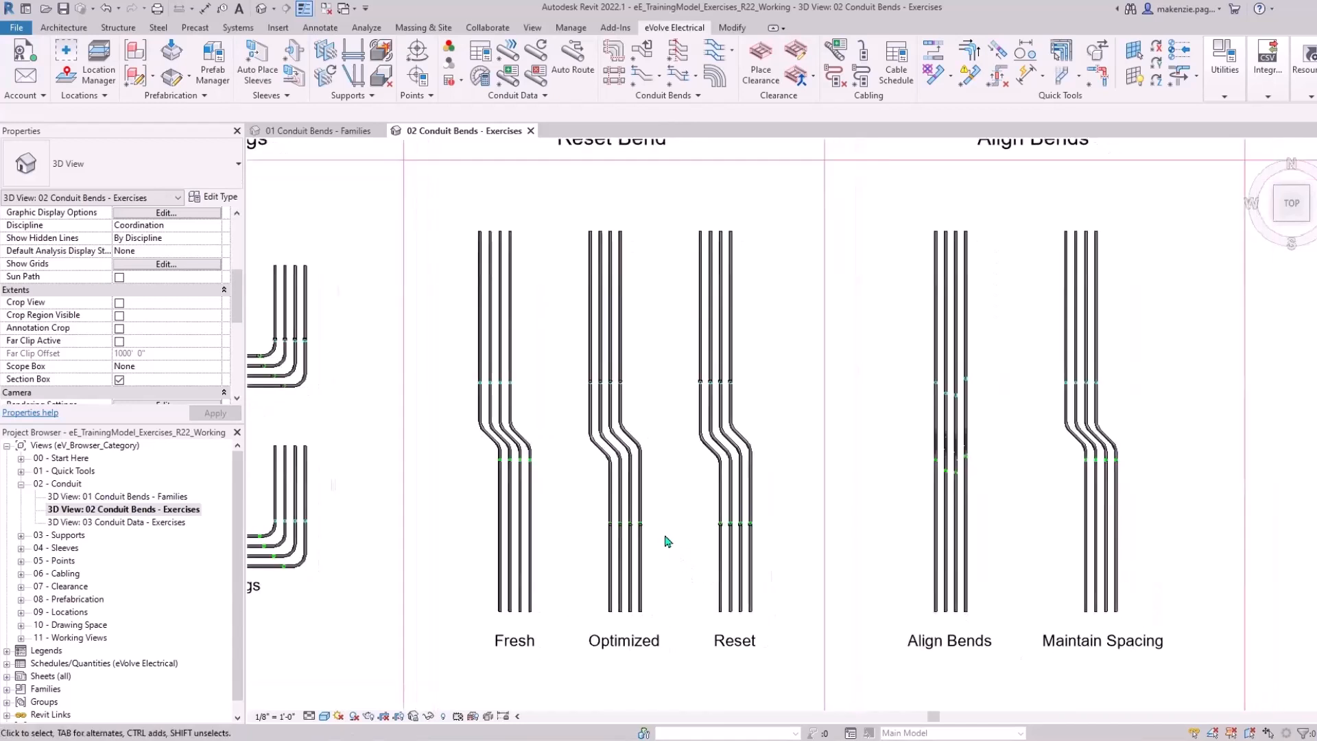
Run Reset Bend on the Reset column bends and finish
left_click(617, 467)
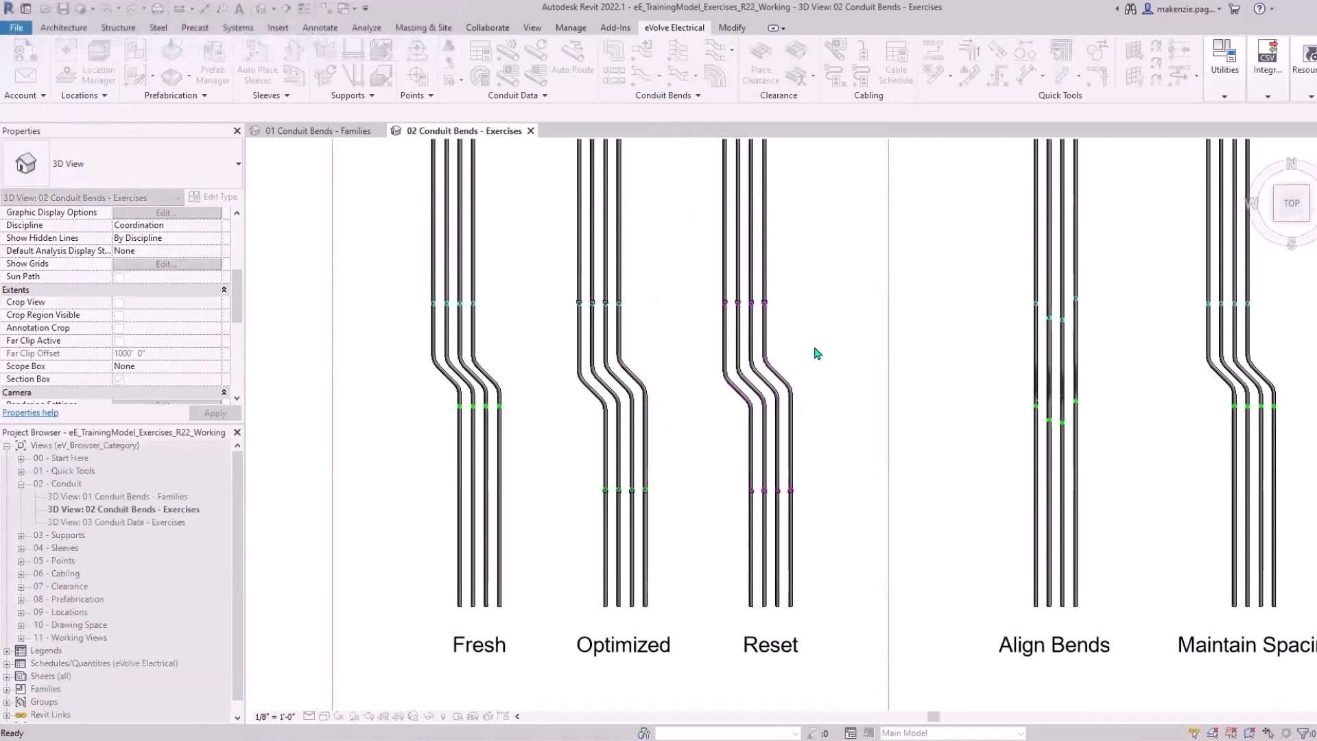
left_click(770, 644)
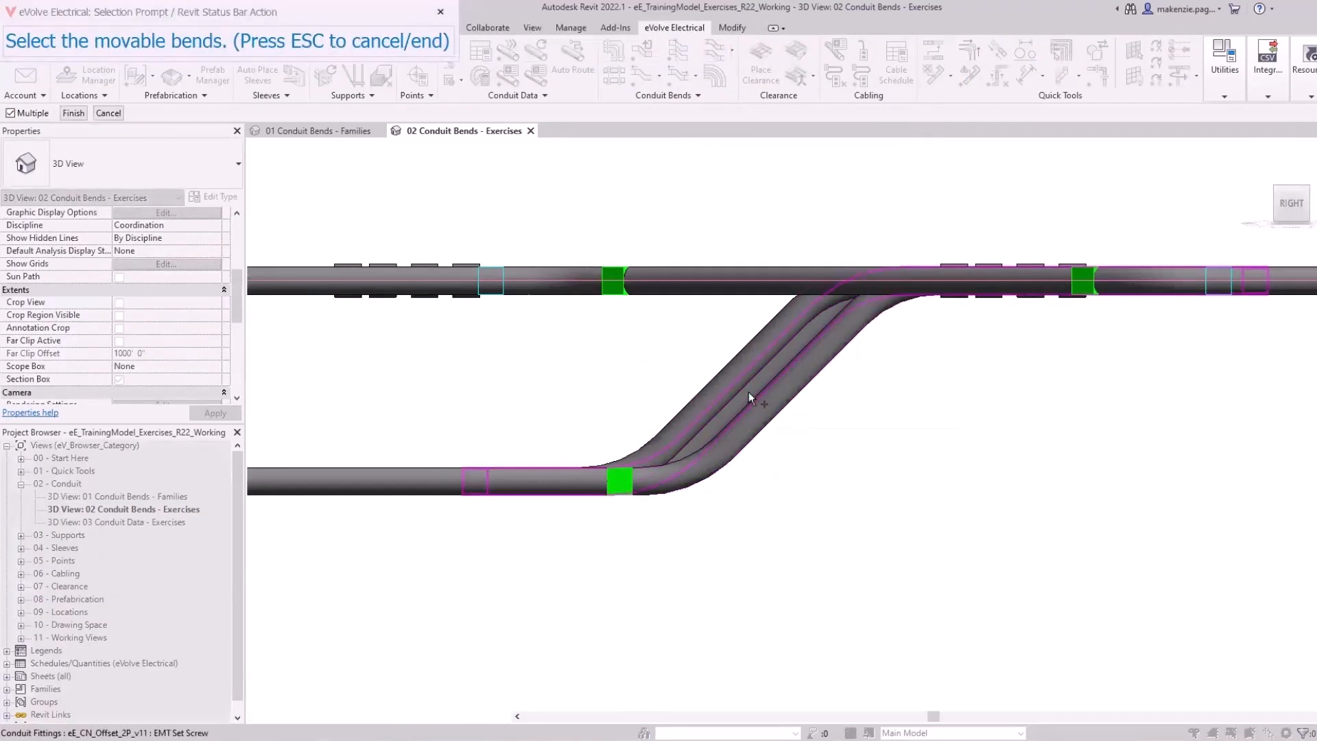
Pick the movable offset bends for Align Bends and end the selection
left_click(617, 481)
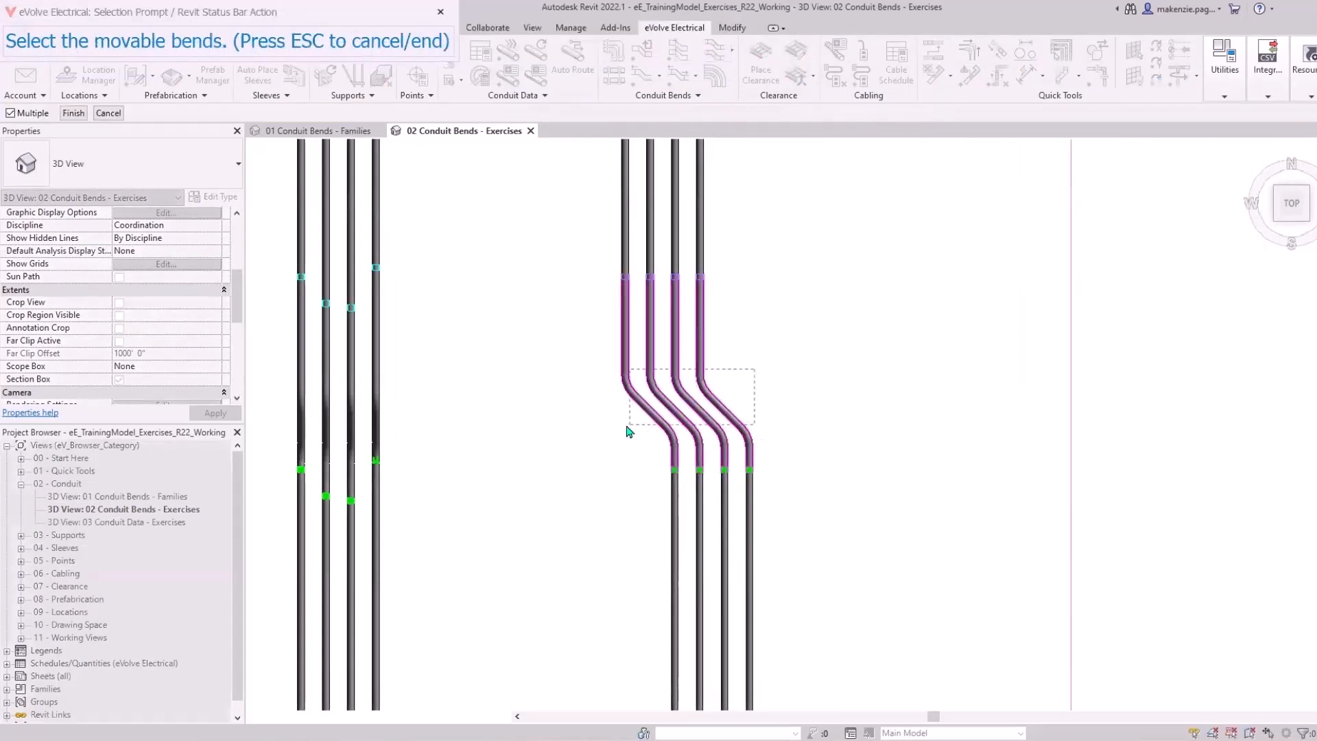
left_click(74, 113)
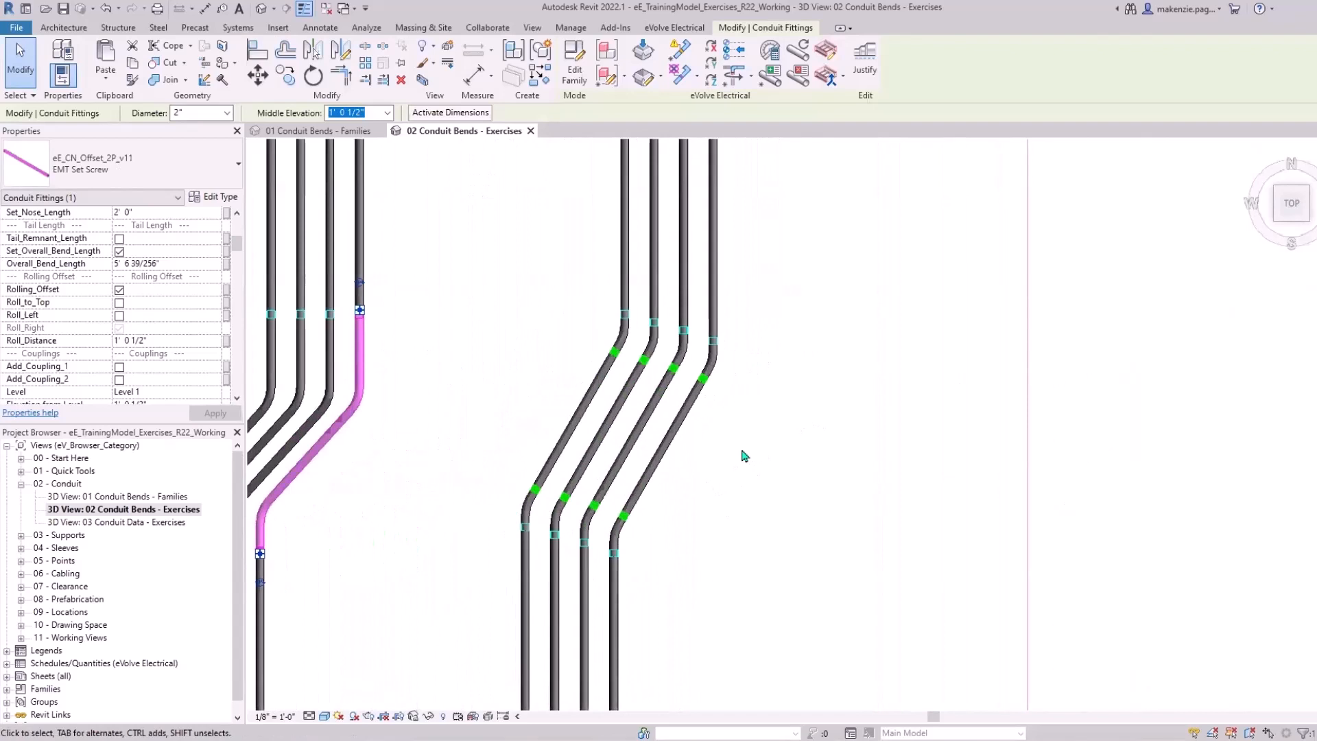
mouse_move(724, 469)
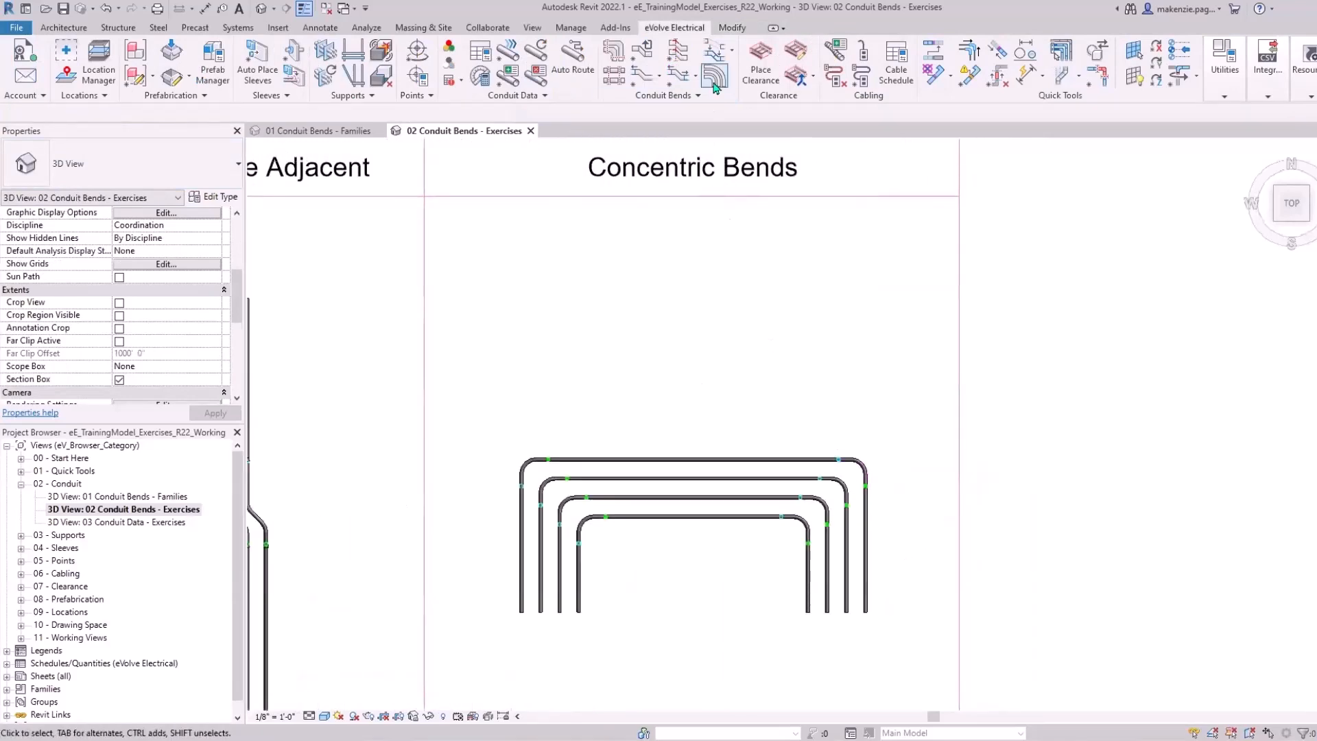
Apply Concentric Bends to the nested Stub90 bends and confirm
left_click(715, 75)
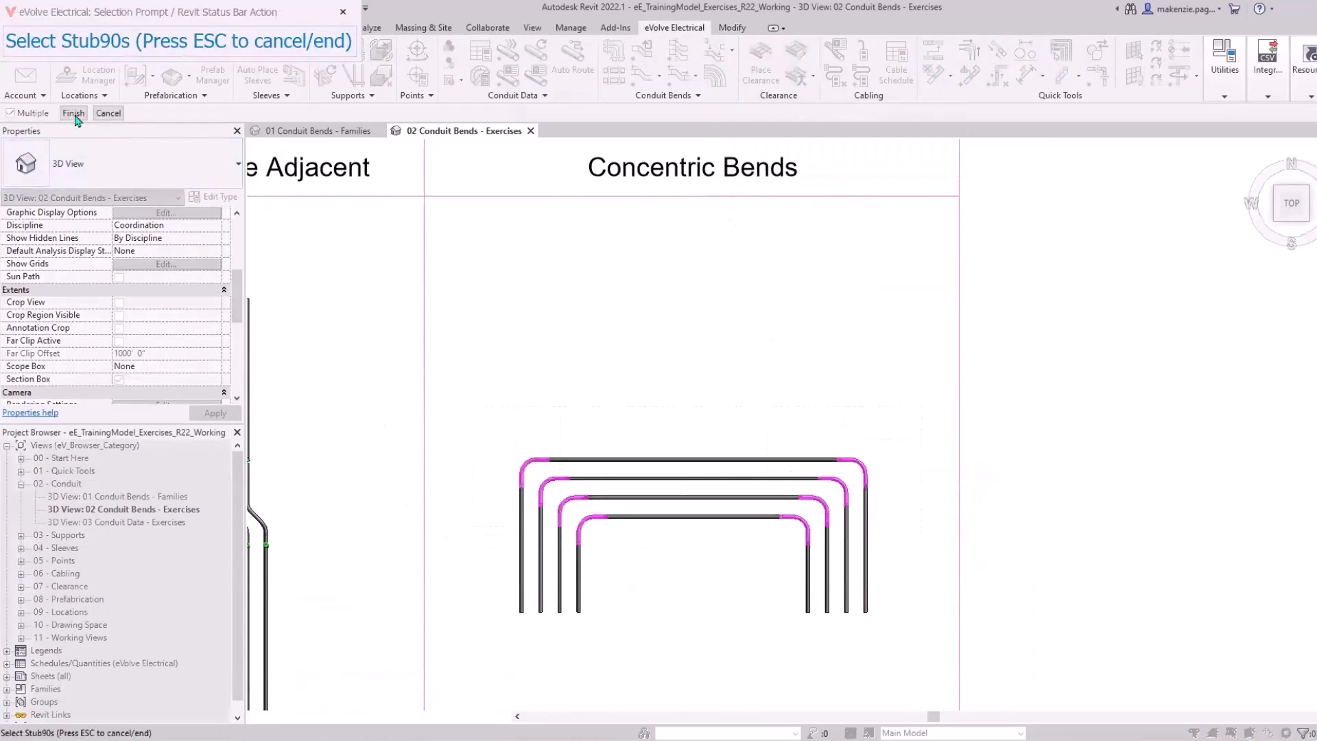
left_click(75, 113)
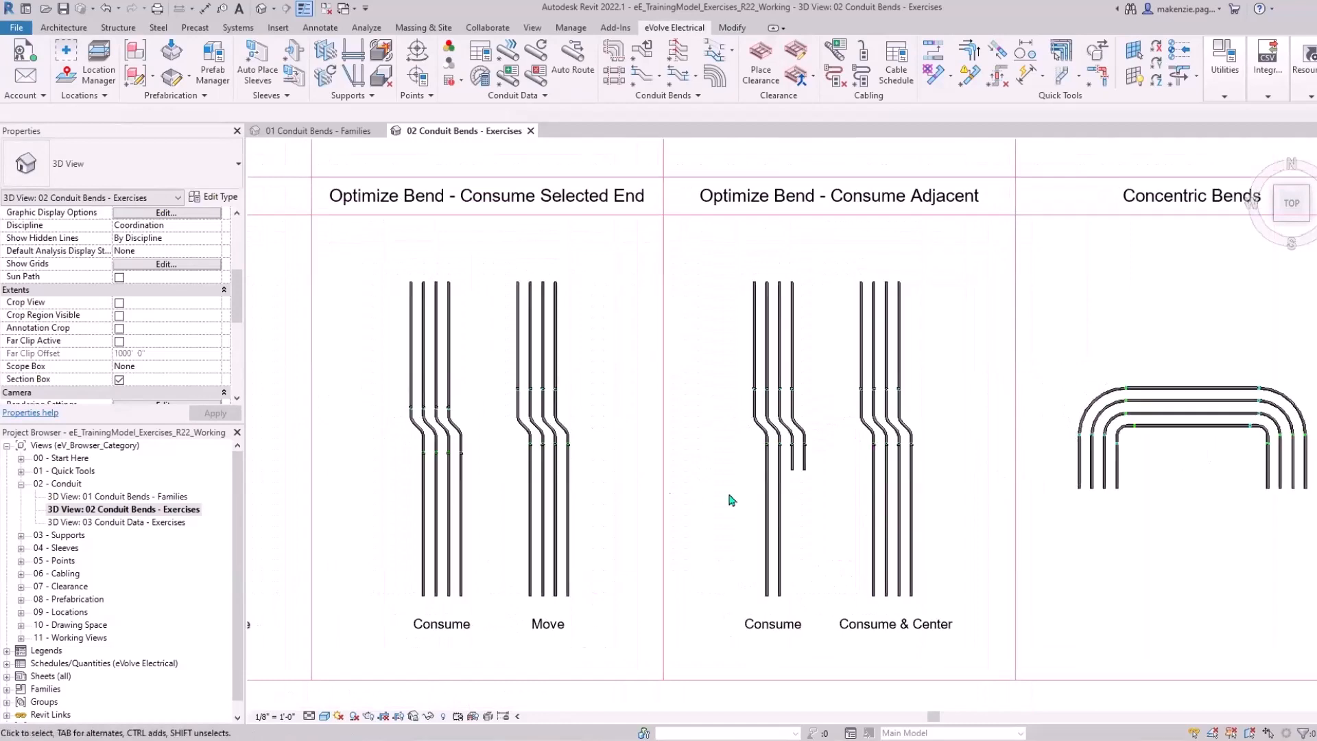
Apply Optimize Bend - Consume Selected End to the Consume column bend
left_click(567, 504)
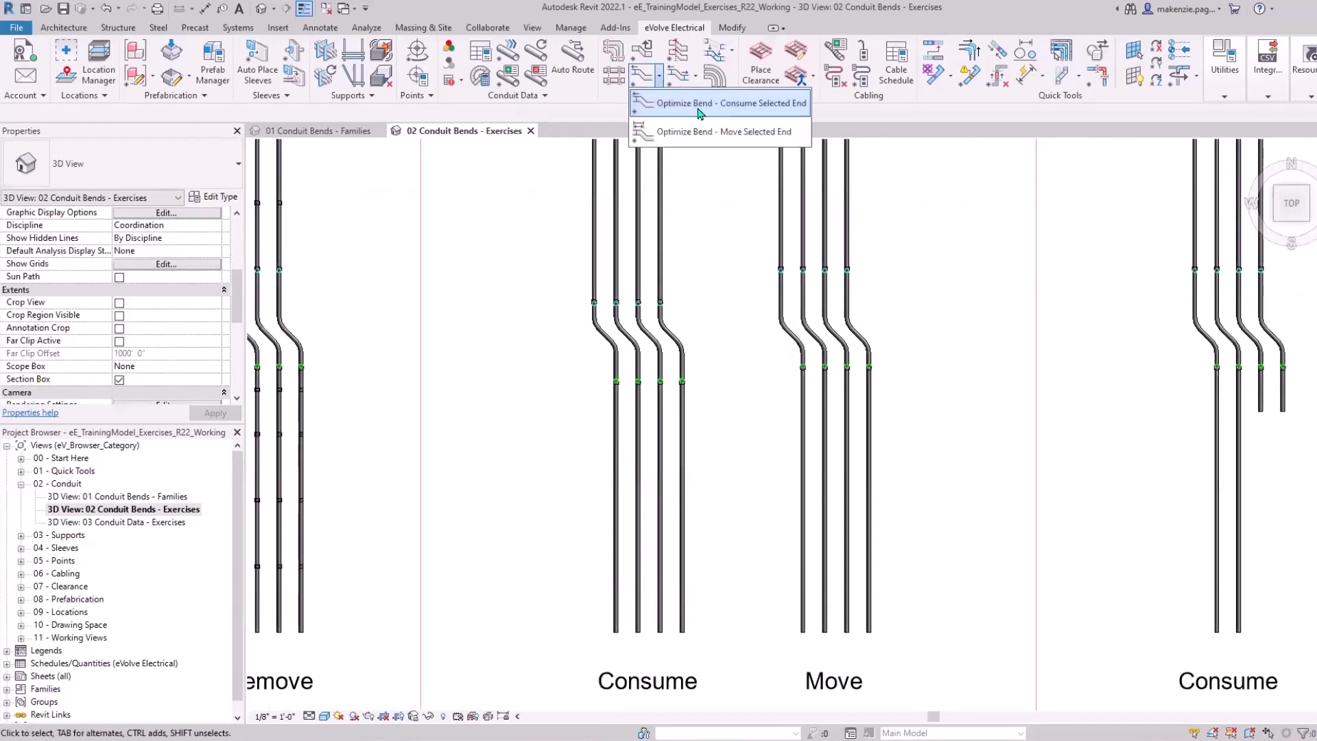
left_click(721, 103)
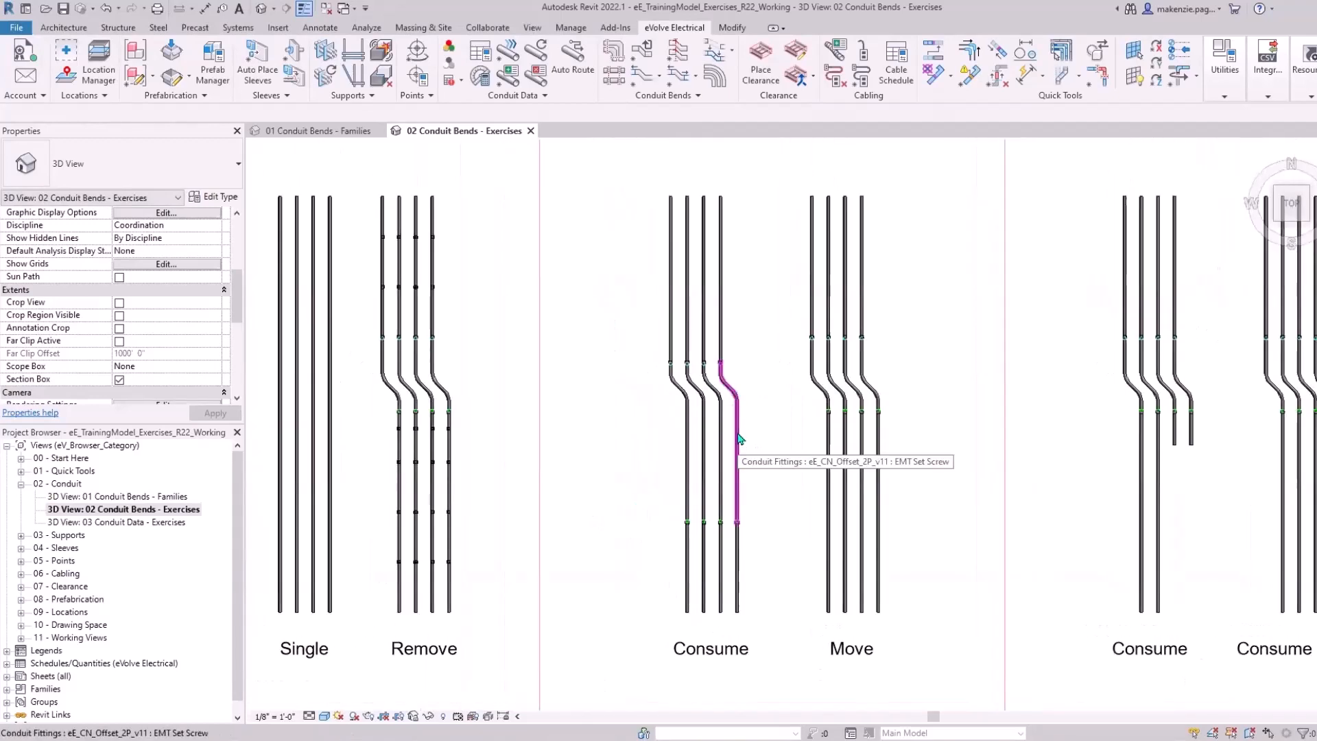
left_click(729, 440)
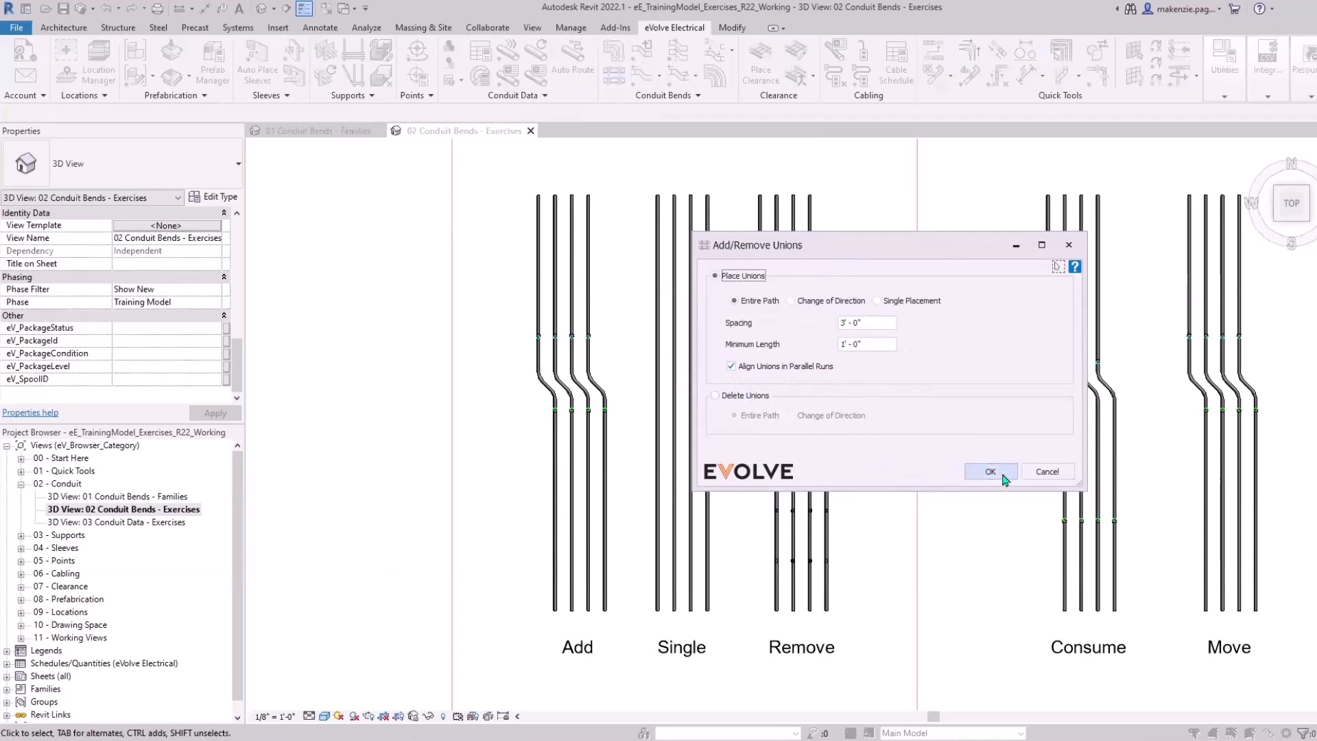
Place unions along the entire path of the Add conduits and check a run
left_click(989, 471)
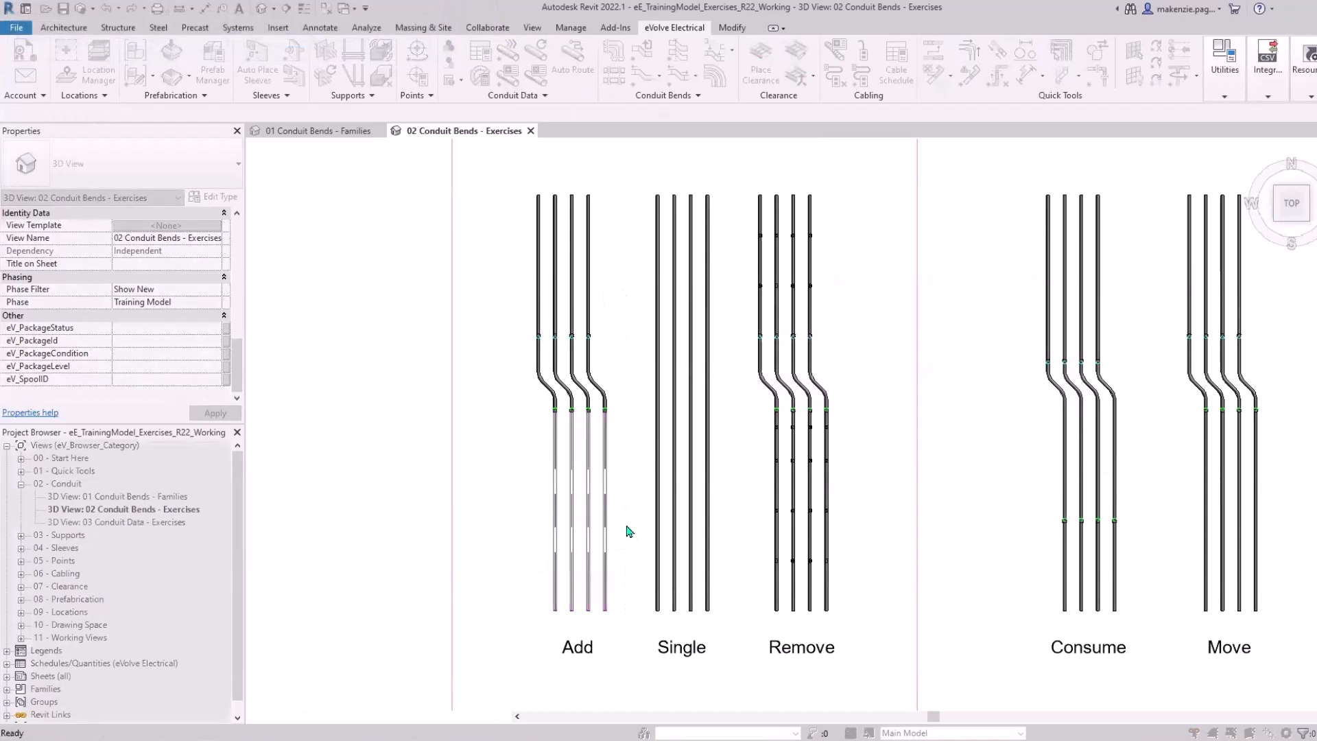
left_click(603, 542)
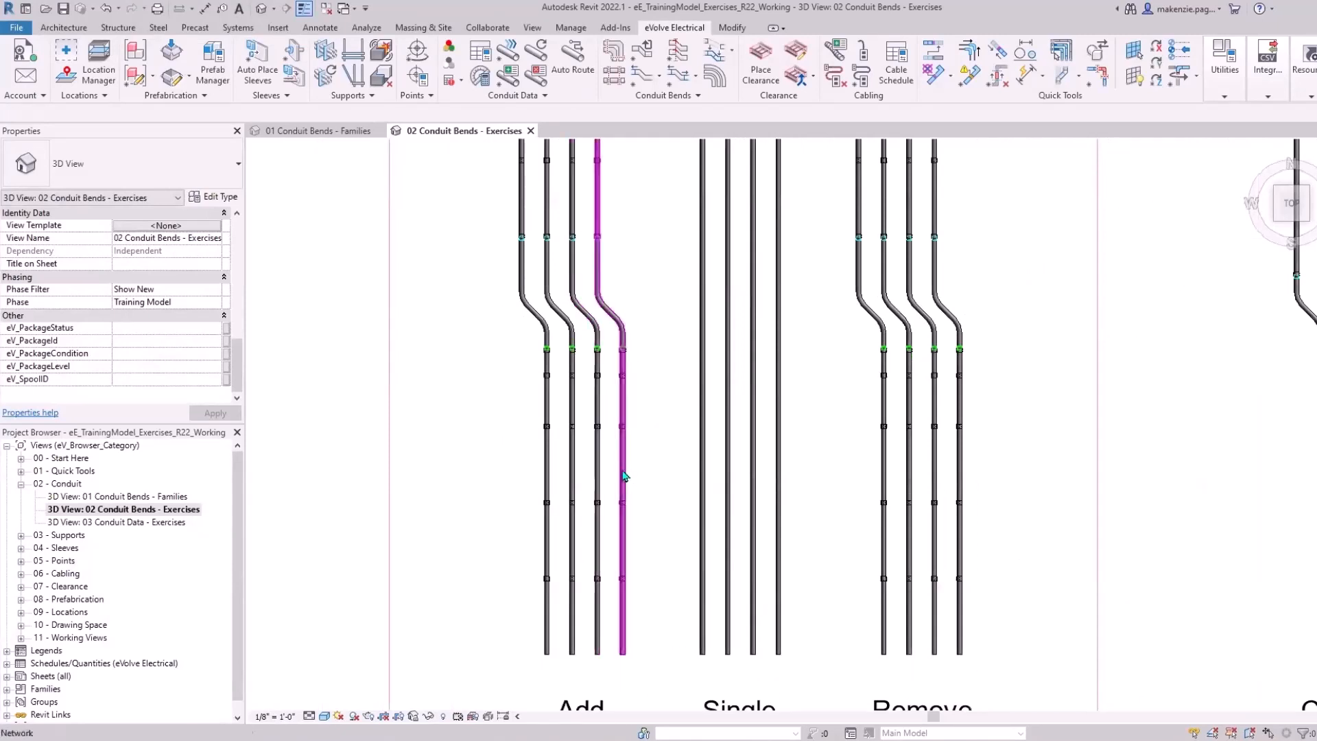
left_click(495, 523)
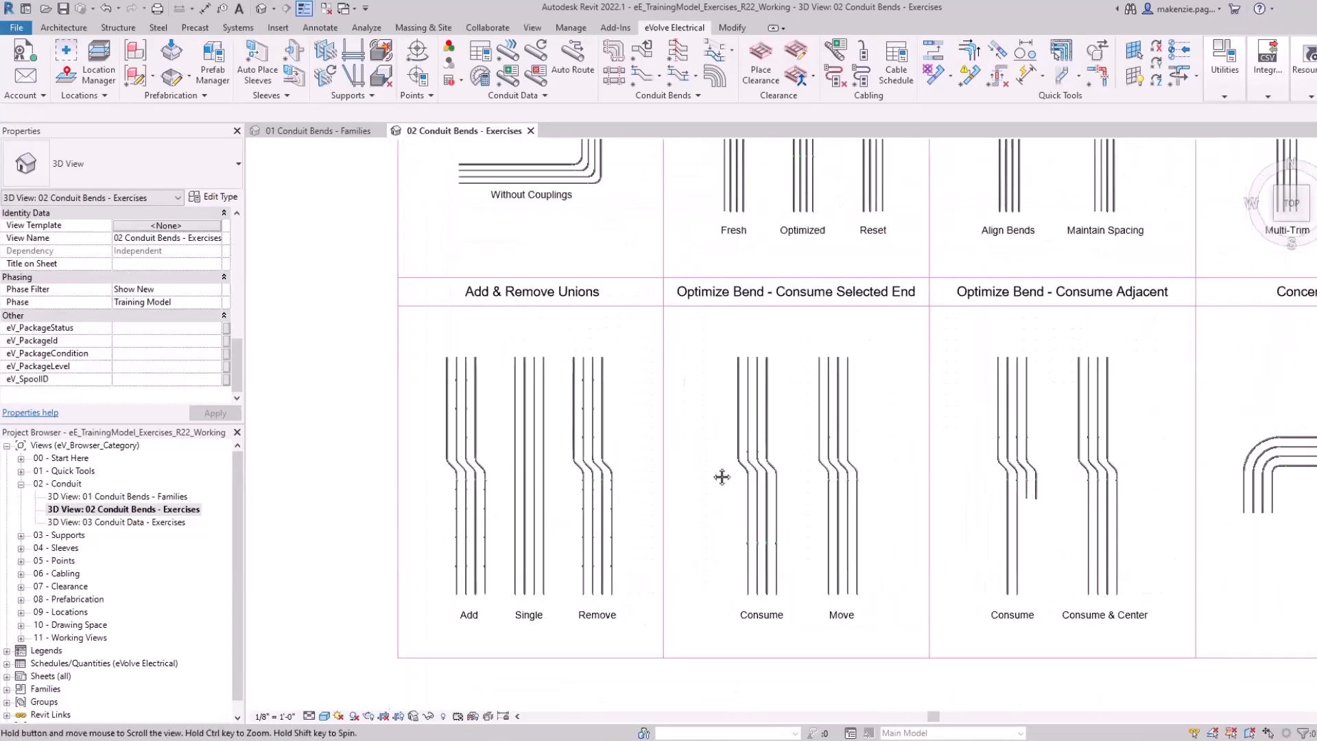
scroll("down", 3)
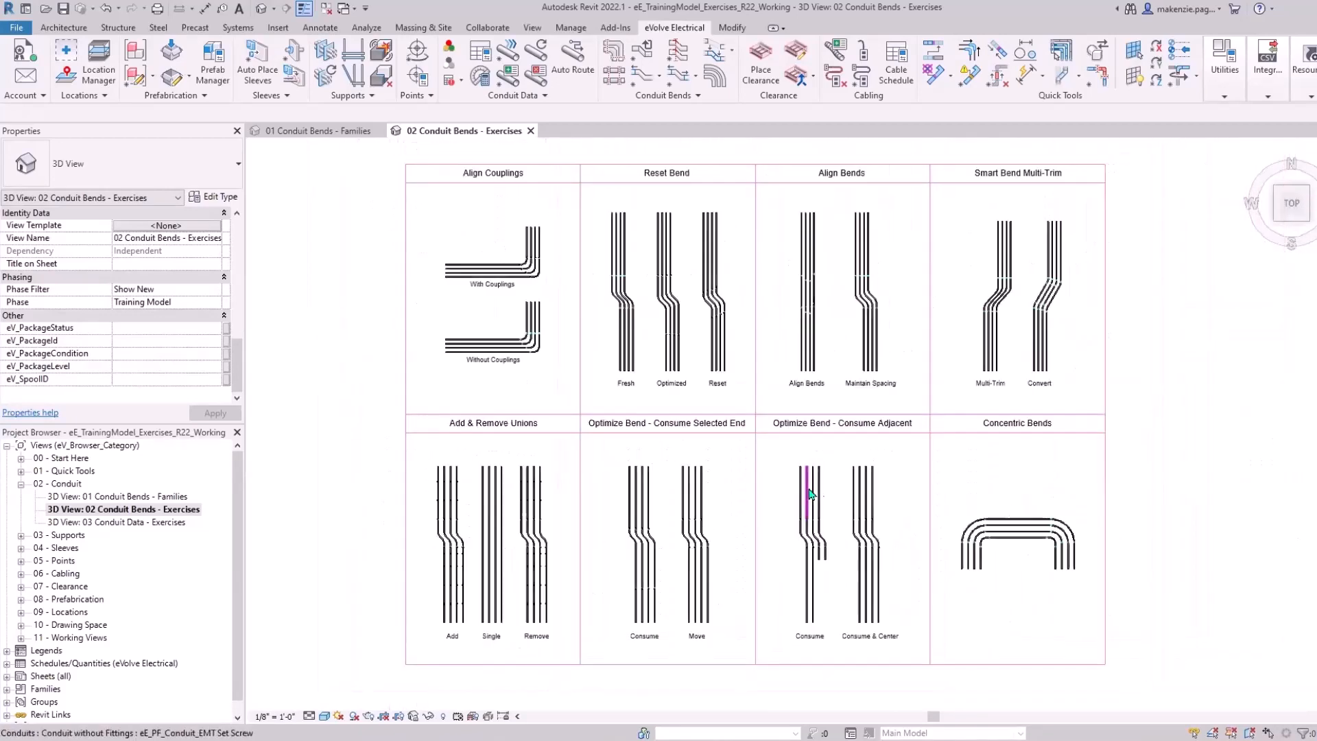
mouse_move(812, 494)
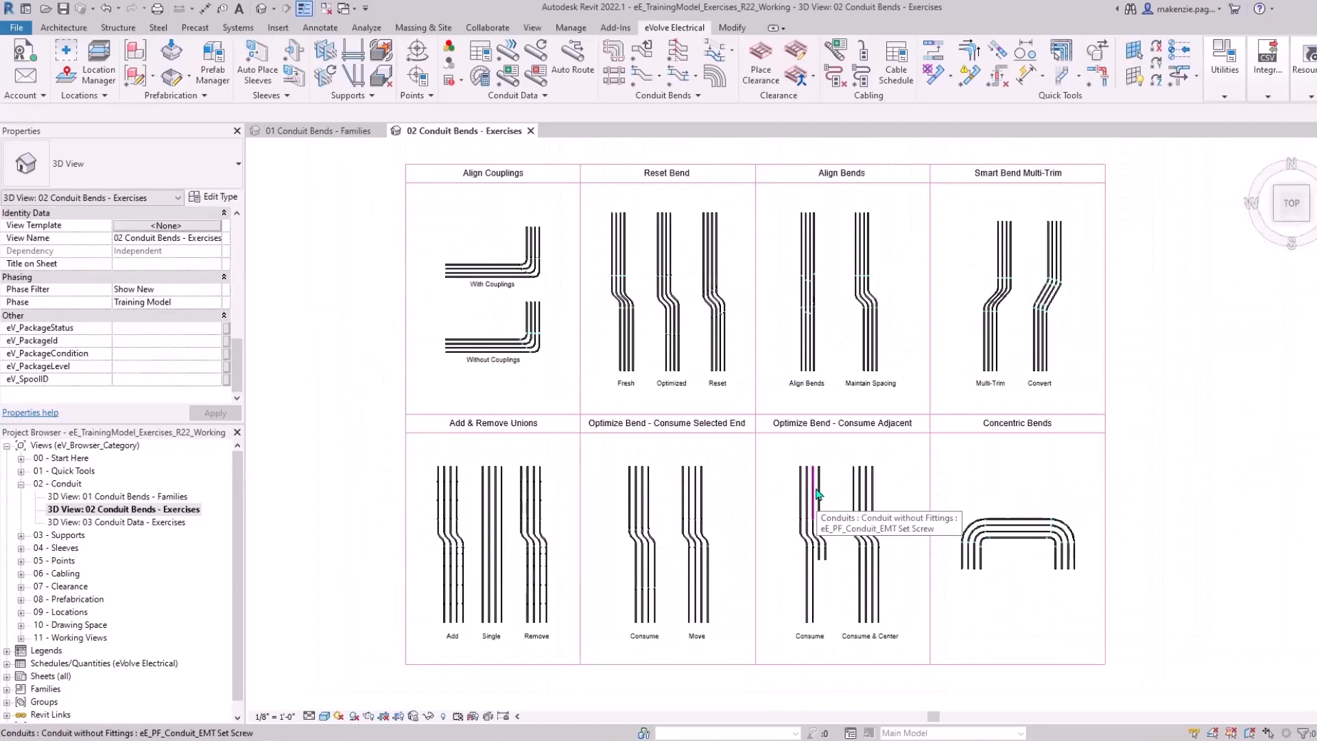